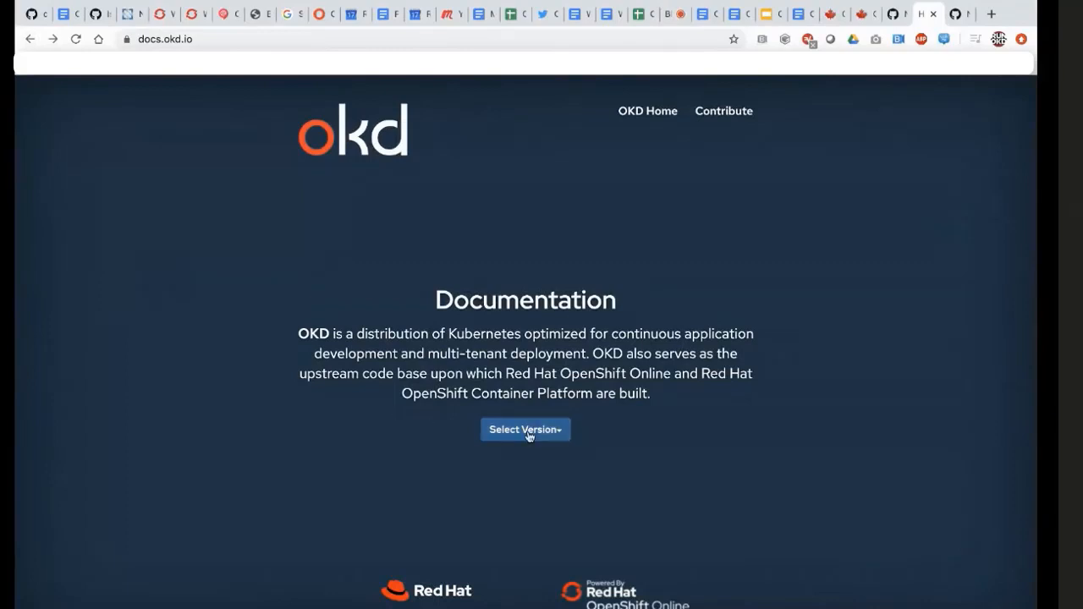
Step: Choose OKD Latest from the Select Version dropdown on docs.okd.io
click(525, 429)
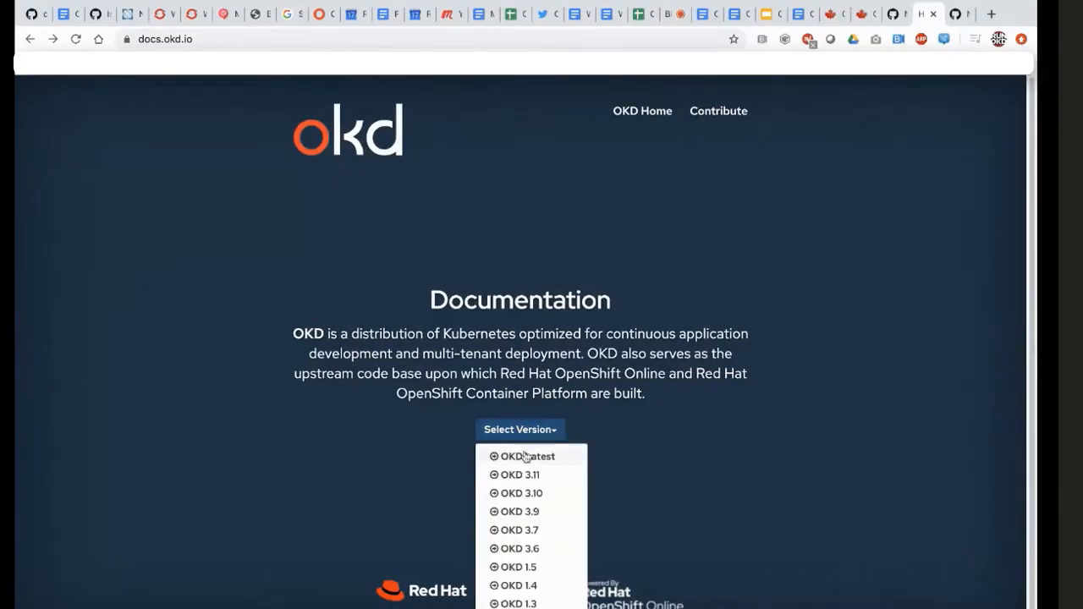
click(528, 456)
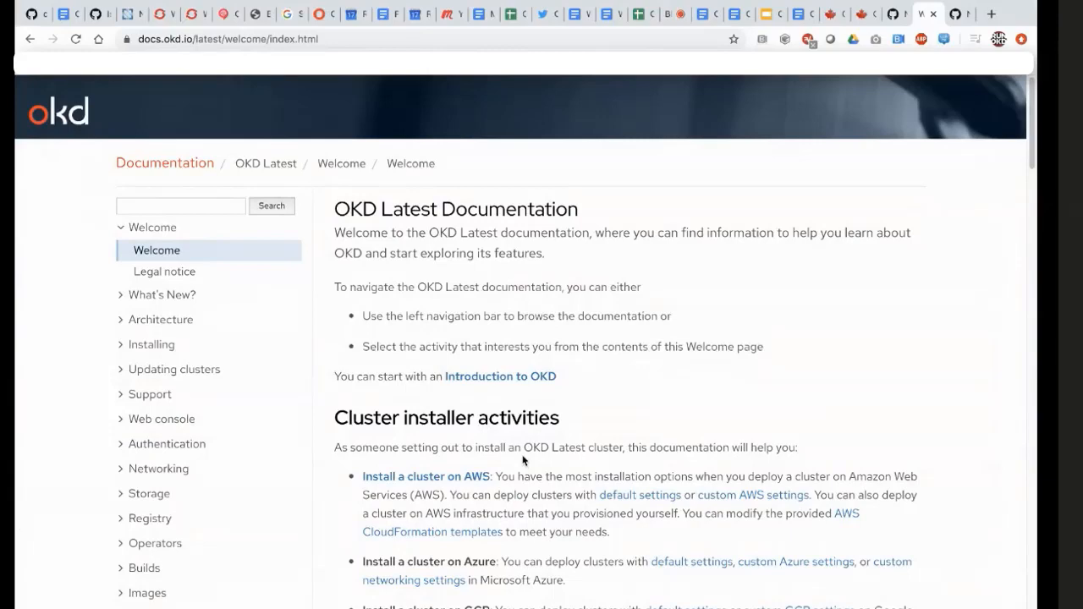
scroll(down, 3)
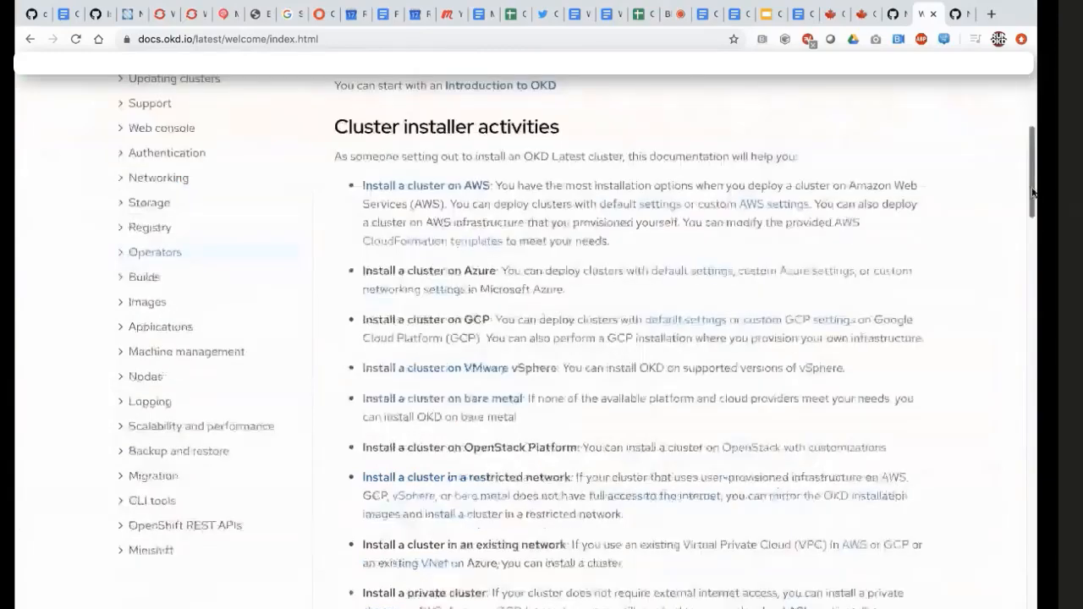
scroll(down, 3)
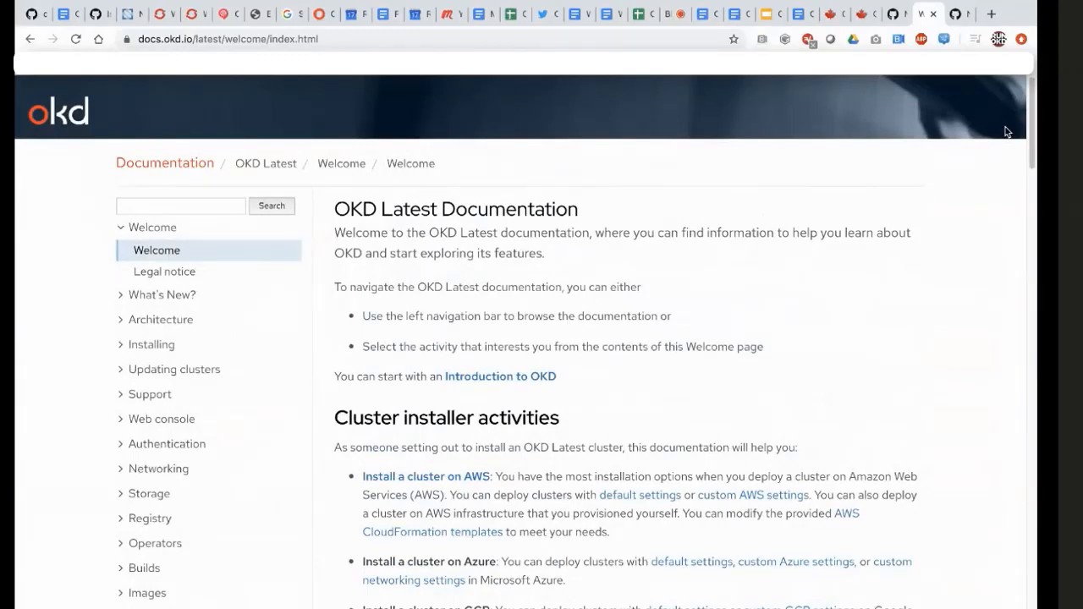
mouse_move(948, 195)
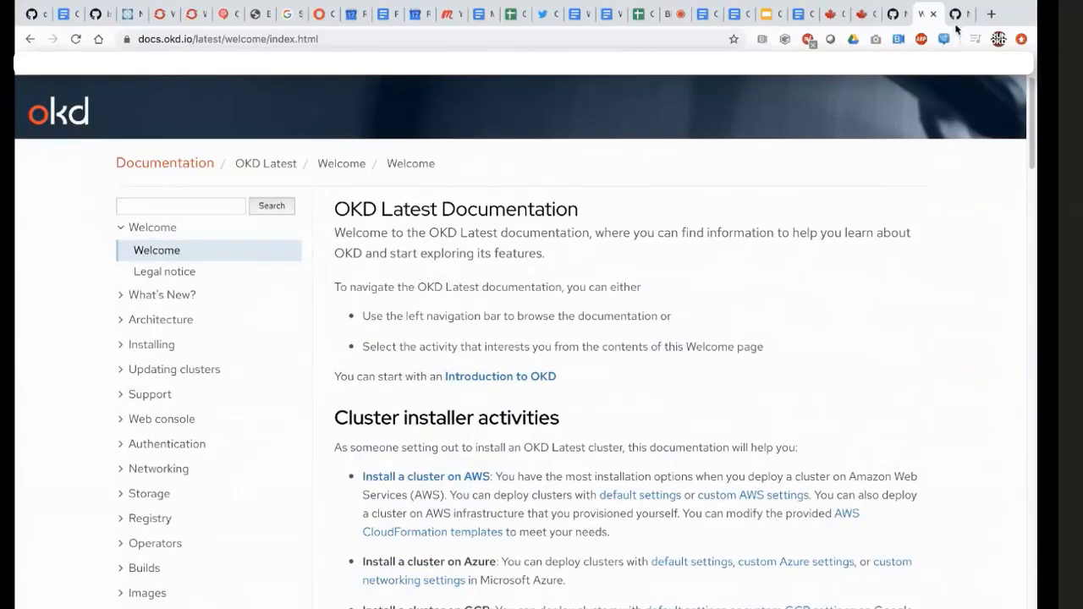
Step: Title the openshift-docs issue '[OKD] tell us what's wrong or missing' and return to the docs address bar
click(958, 15)
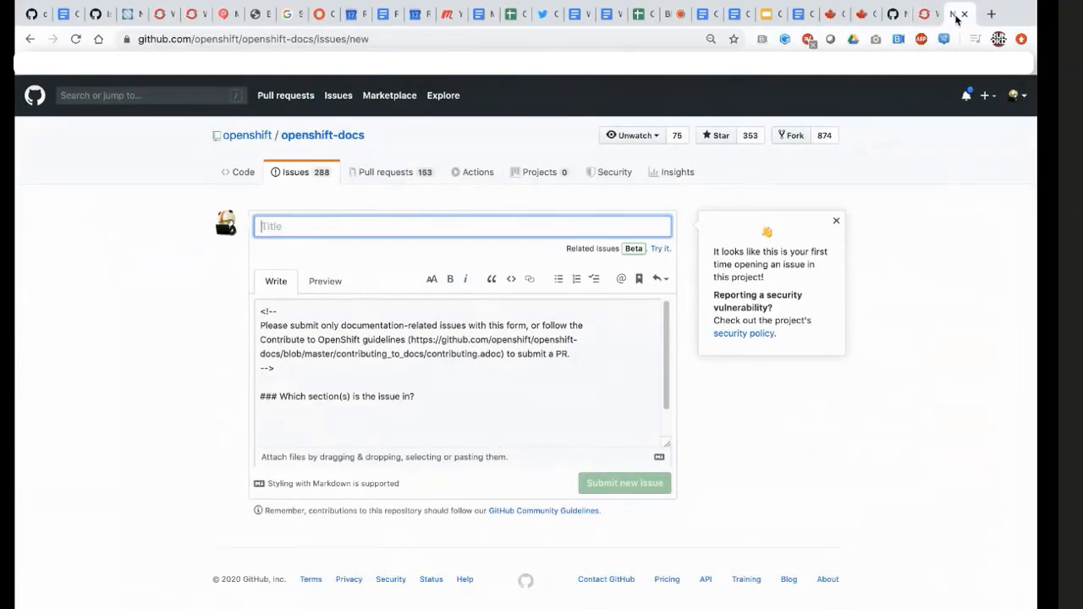
text([OKD] tell us what's wrong or missing)
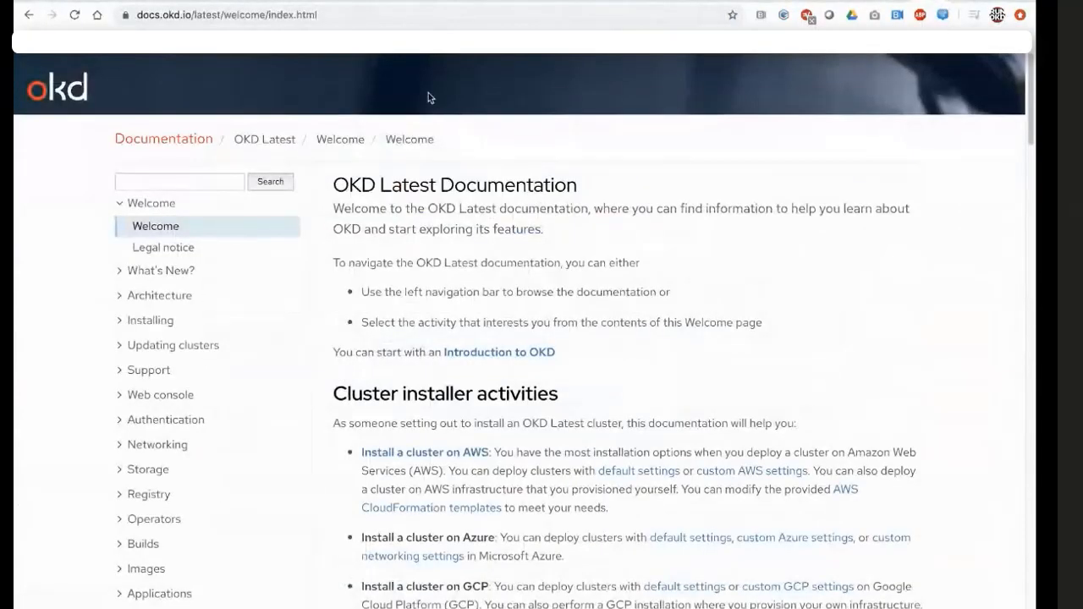
click(224, 14)
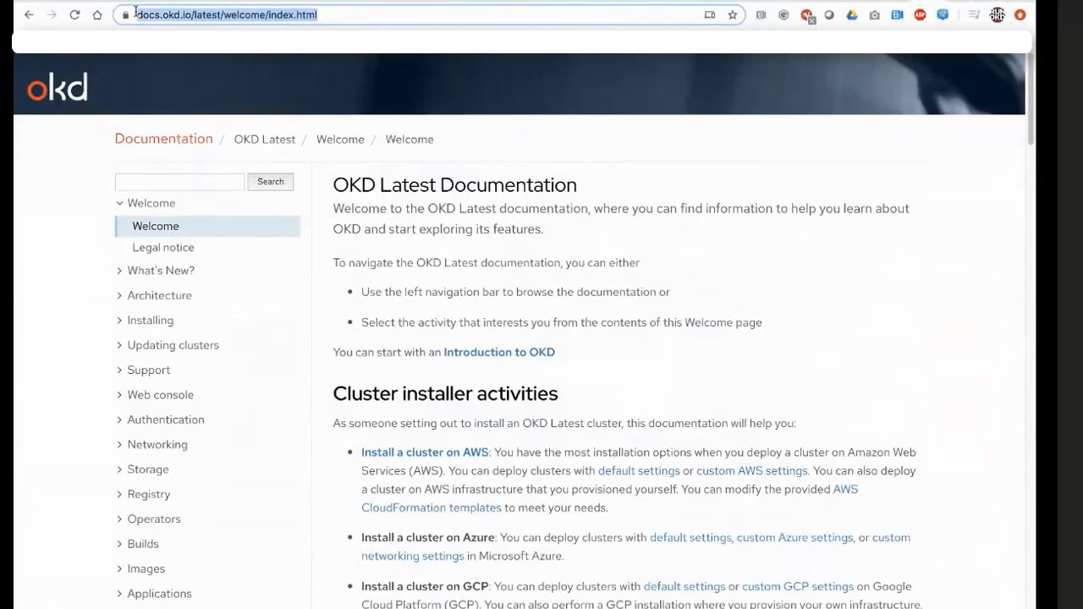